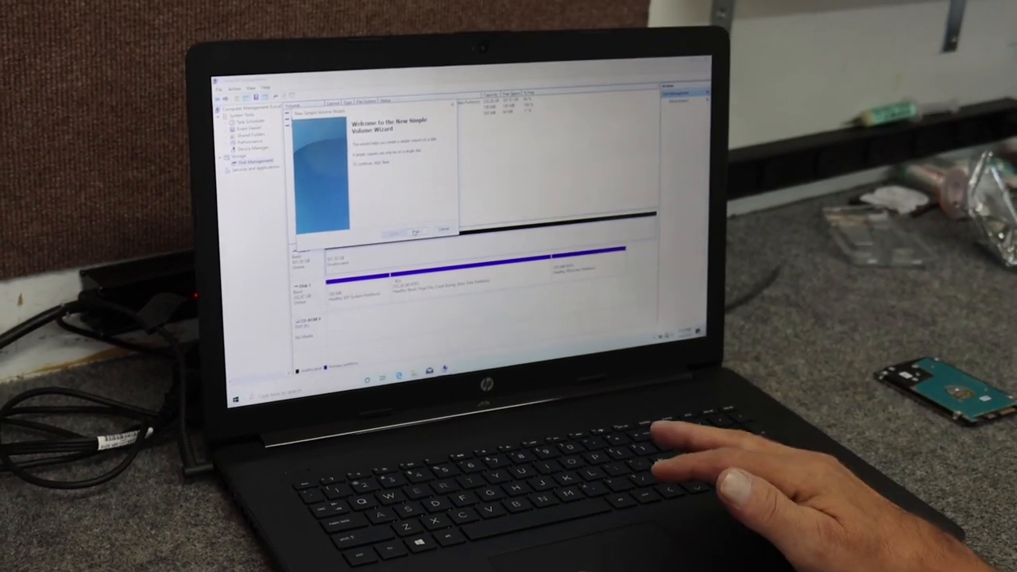
Create the simple volume at maximum size with the suggested drive letter, NTFS quick format, labelled New Volume.
click(401, 231)
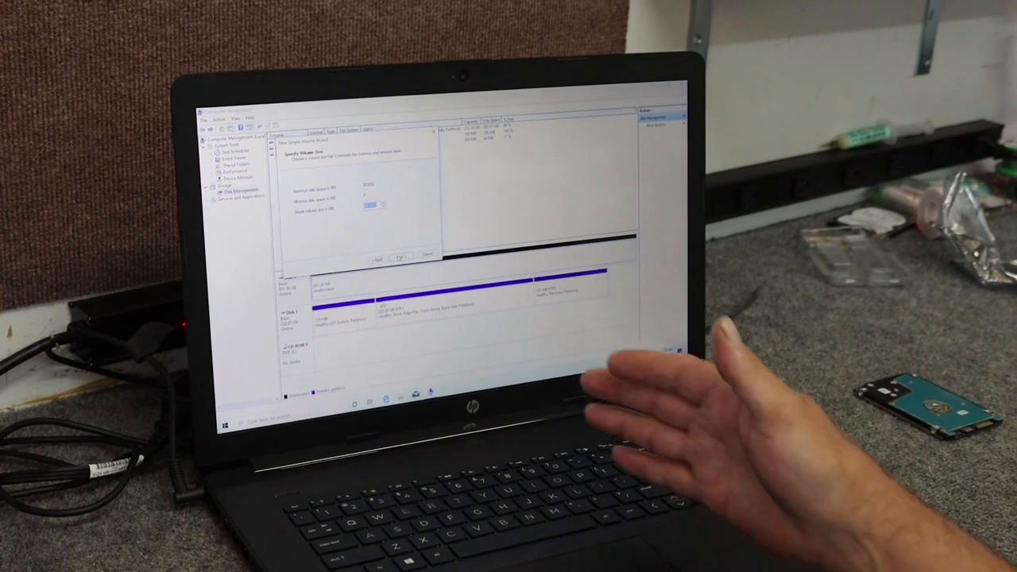
click(399, 259)
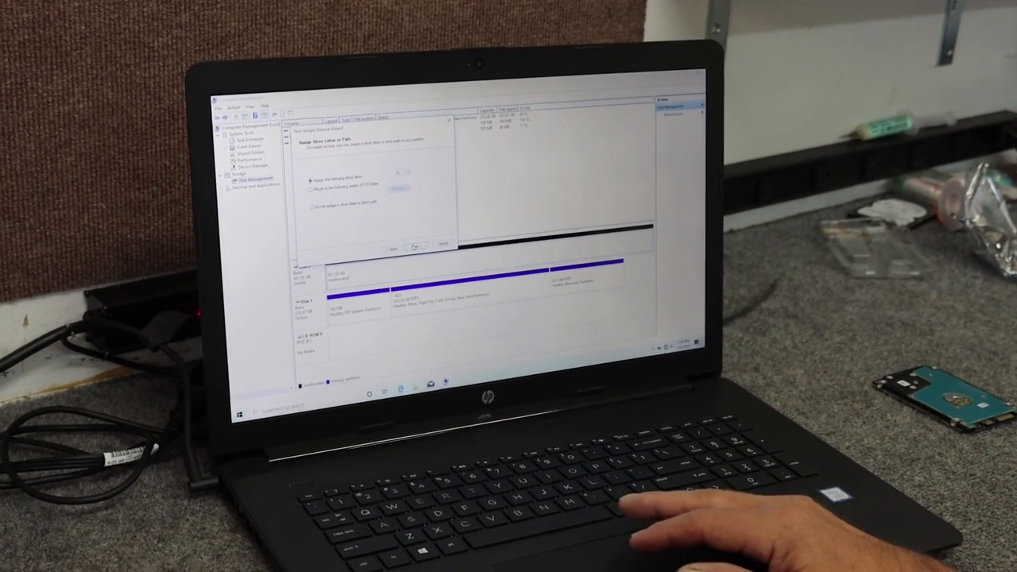
click(414, 246)
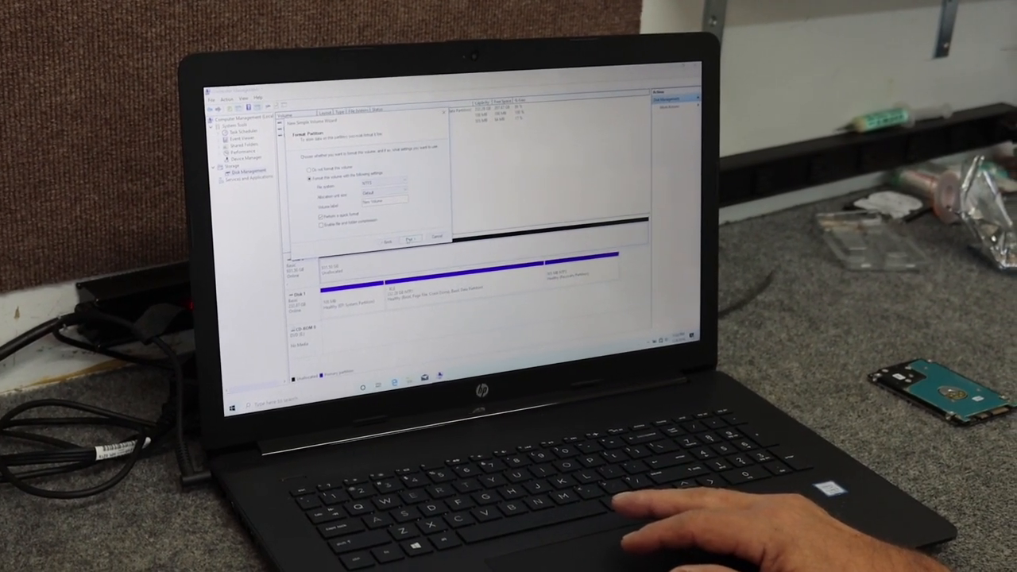
click(409, 236)
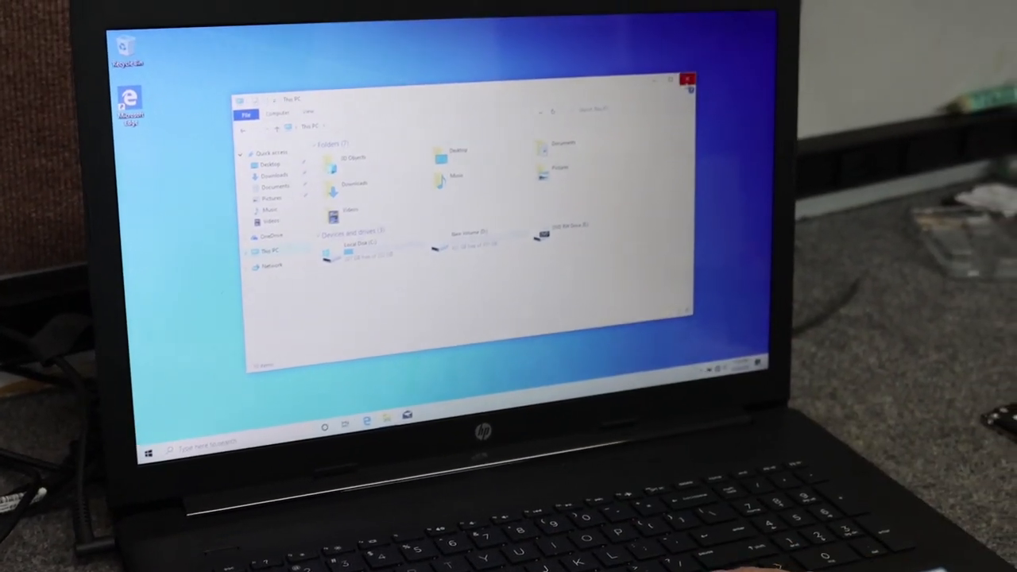
Close This PC after confirming New Volume appears under Devices and drives.
click(688, 79)
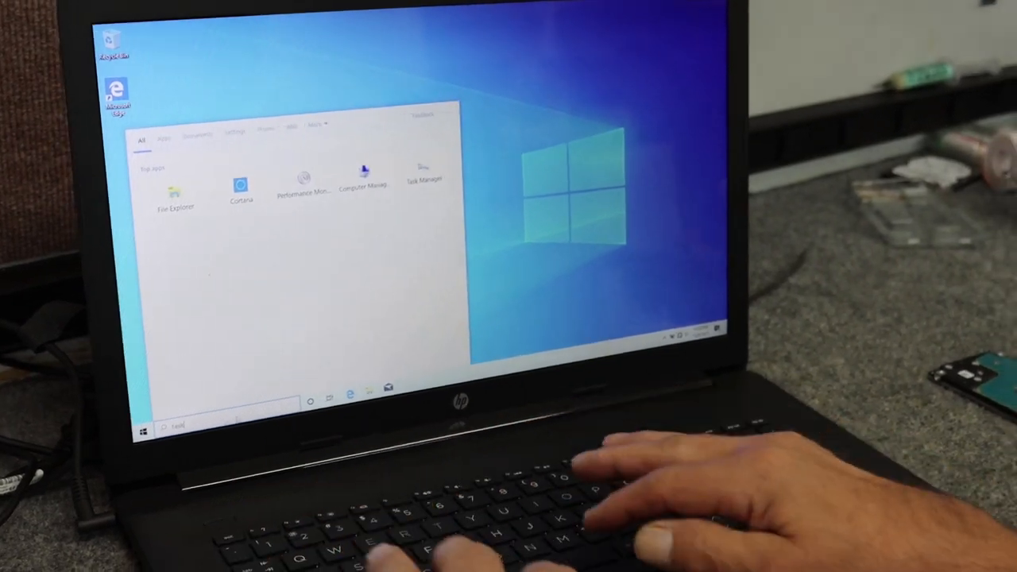
Open Task Manager, confirm Memory shows 16.0 GB on the Performance tab, and close it.
click(421, 171)
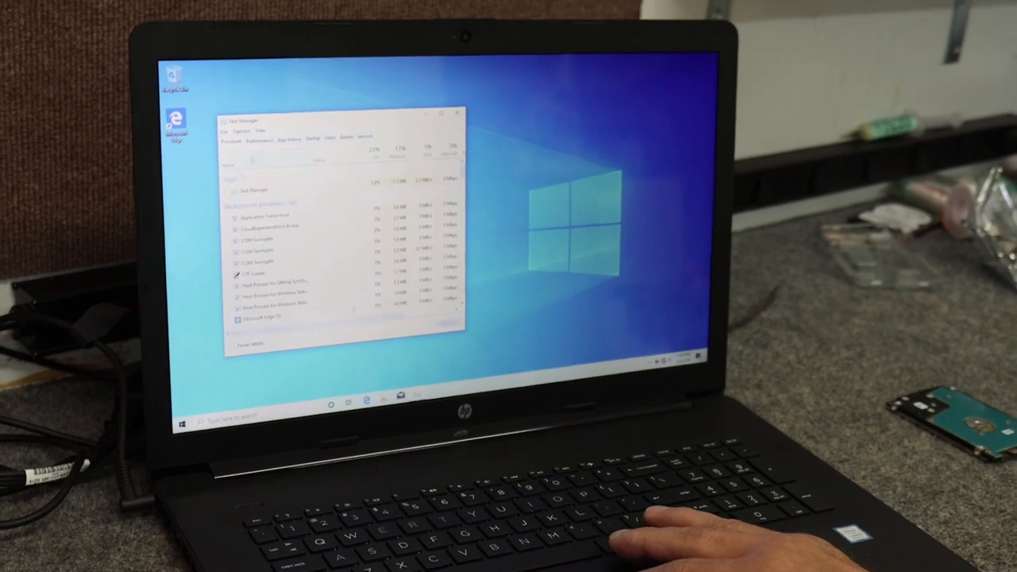
click(274, 121)
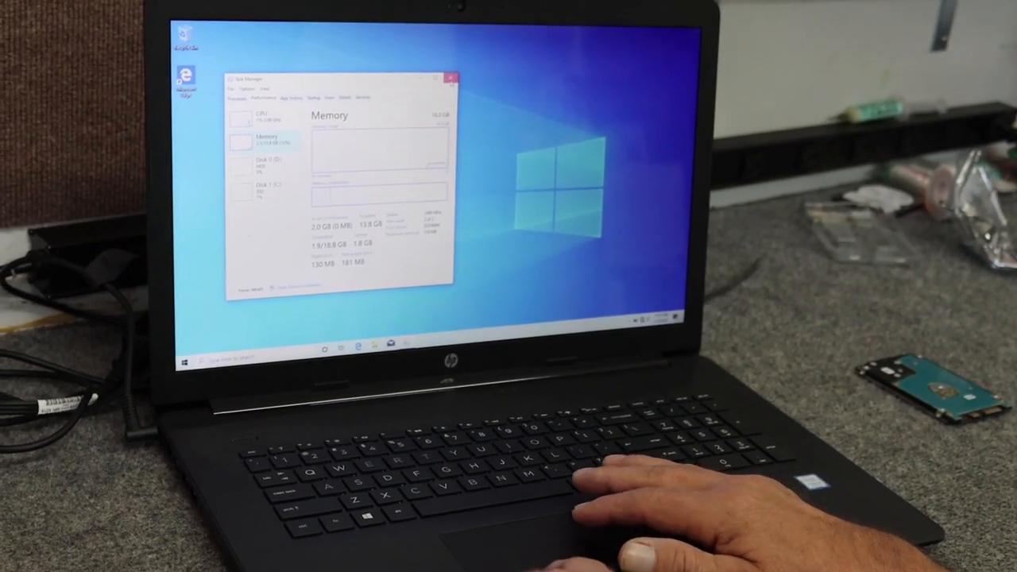
click(450, 78)
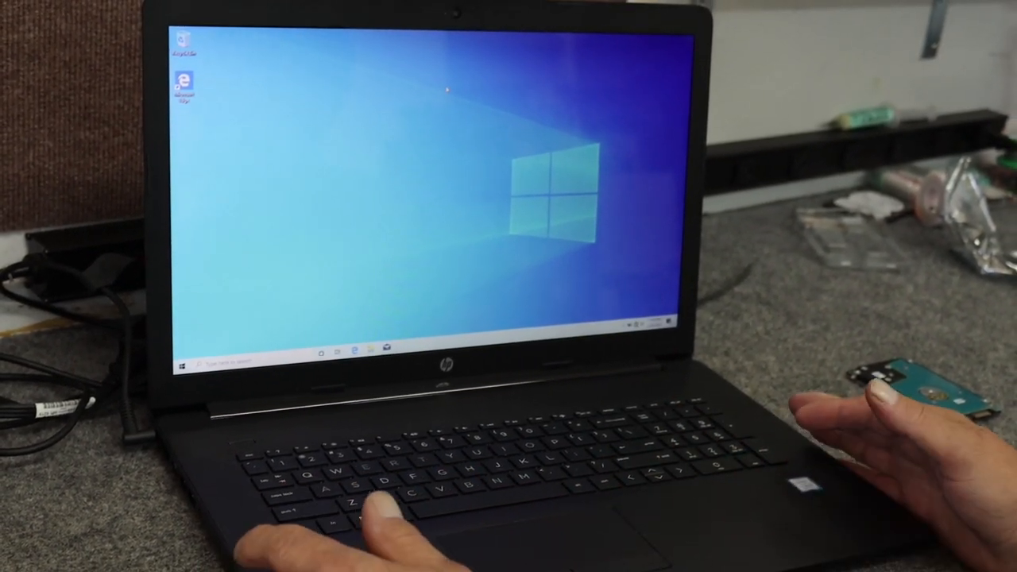